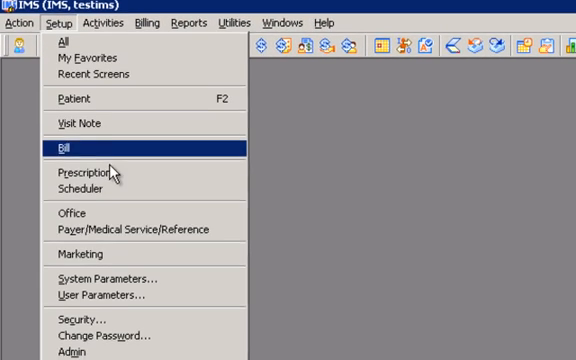
Add INJECTION as drug category entry 32 in Prescription setup and save the list.
{"action": "left_click", "coordinate": [60, 148]}
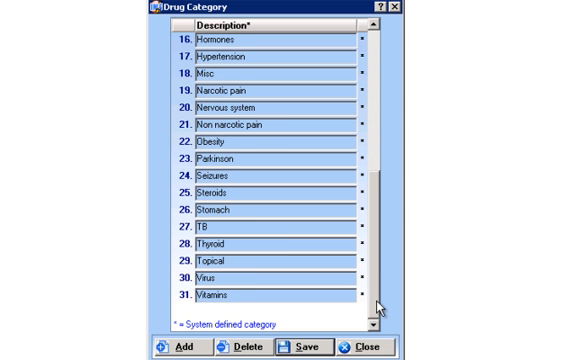
{"action": "mouse_move", "coordinate": [196, 348]}
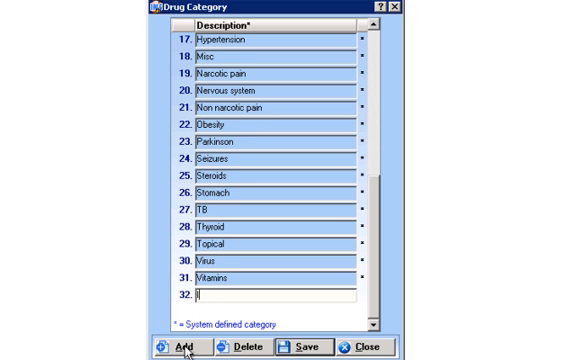
{"action": "type", "text": "INJECTION"}
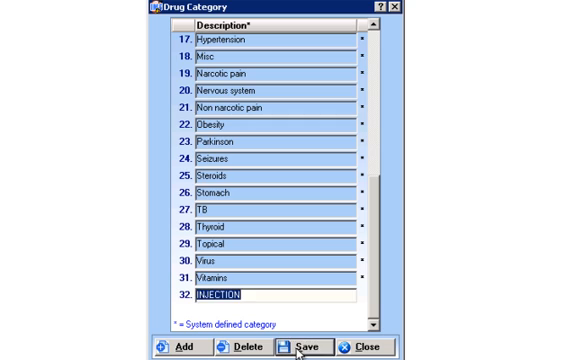
{"action": "left_click", "coordinate": [306, 344]}
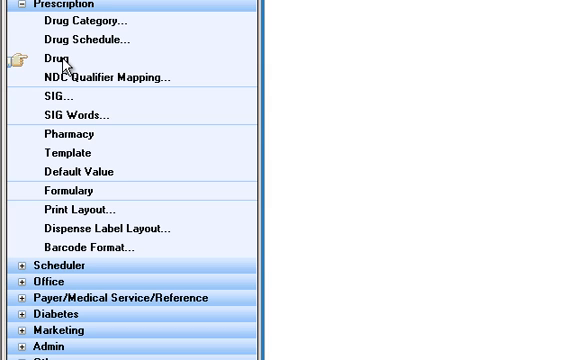
{"action": "left_click", "coordinate": [52, 56]}
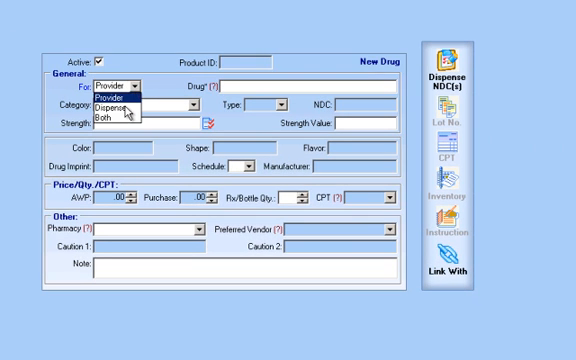
{"action": "left_click", "coordinate": [104, 100]}
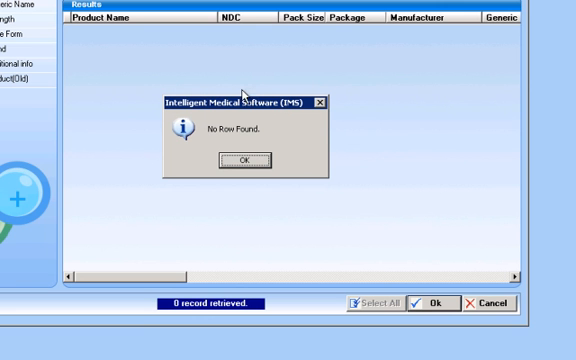
{"action": "left_click", "coordinate": [244, 160]}
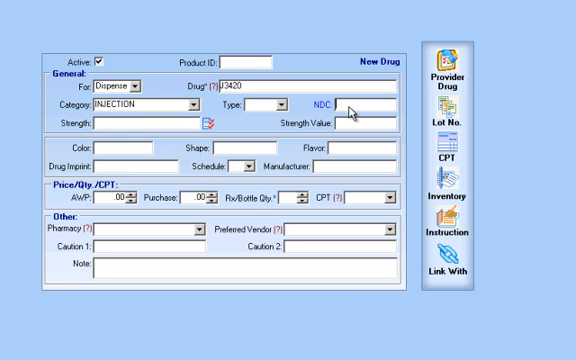
{"action": "type", "text": "005170"}
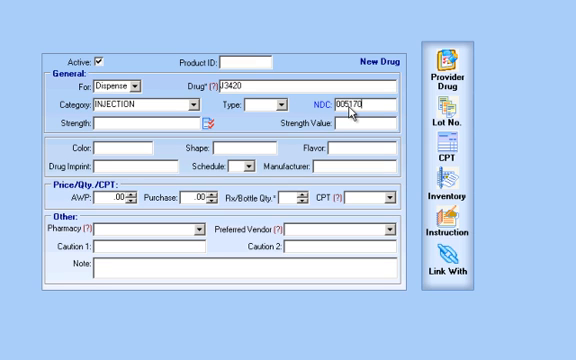
{"action": "type", "text": "13005"}
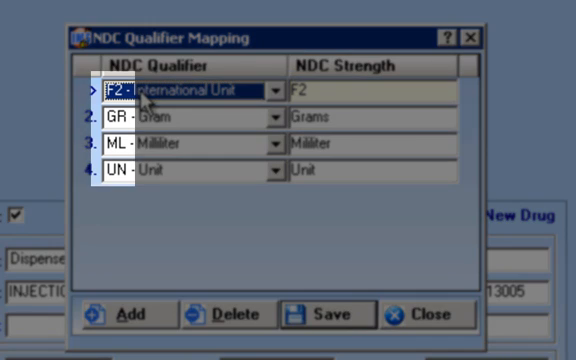
{"action": "mouse_move", "coordinate": [148, 148]}
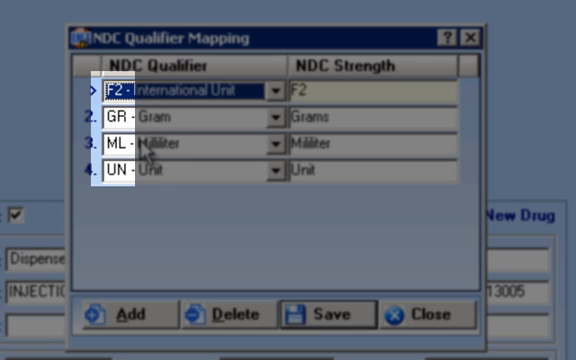
{"action": "mouse_move", "coordinate": [338, 110]}
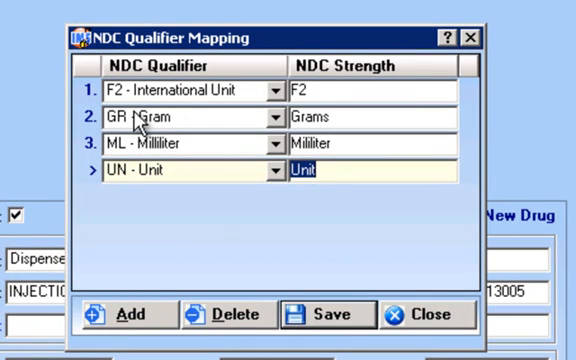
{"action": "mouse_move", "coordinate": [304, 192]}
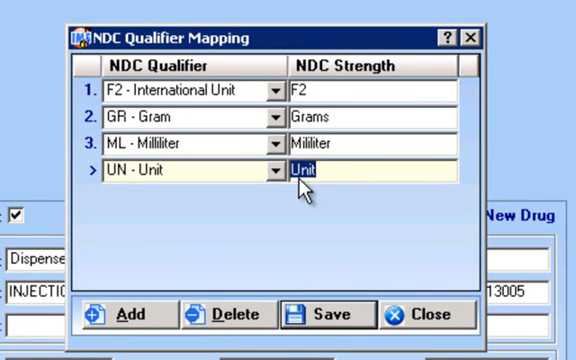
Add NDC qualifier mapping row GR - Gram with strength Test and save the mappings.
{"action": "left_click", "coordinate": [120, 314]}
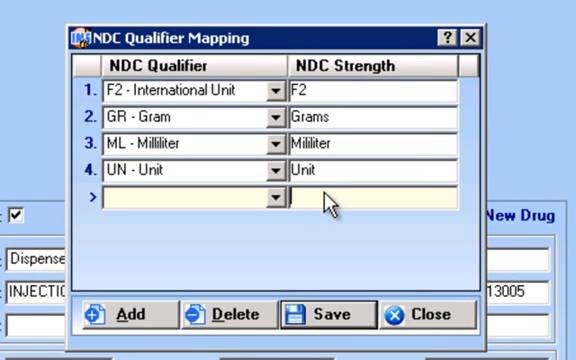
{"action": "type", "text": "Test"}
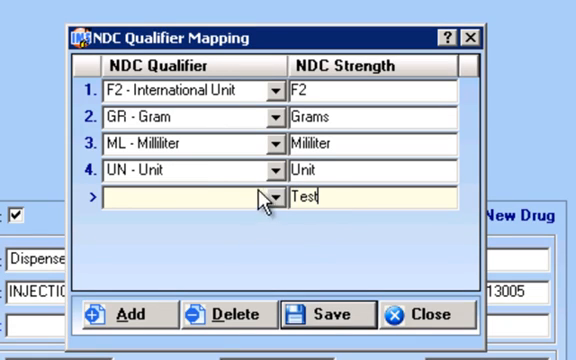
{"action": "left_click", "coordinate": [276, 196]}
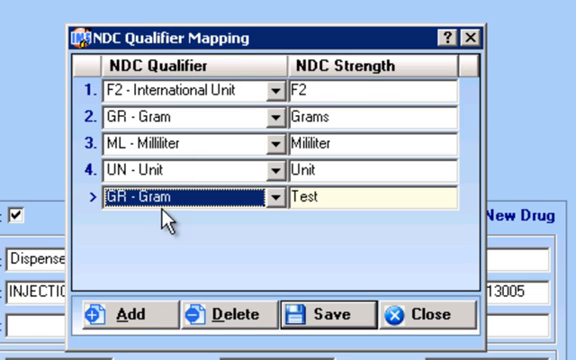
{"action": "mouse_move", "coordinate": [322, 216]}
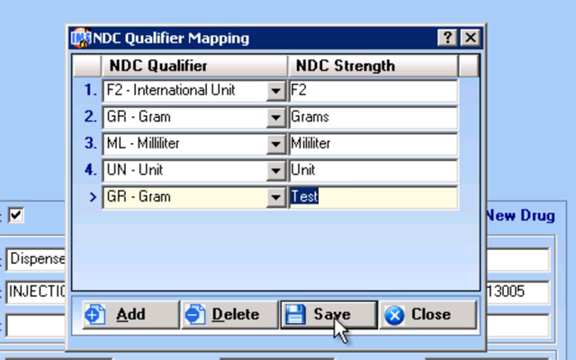
{"action": "left_click", "coordinate": [328, 316]}
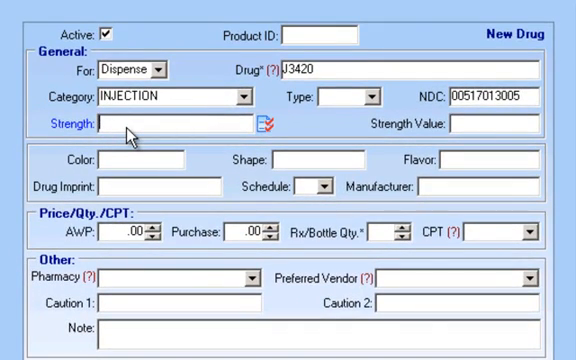
Set the drug's strength to Test with value 05 and CPT code J3420.
{"action": "type", "text": "Test"}
{"action": "type", "text": ".05"}
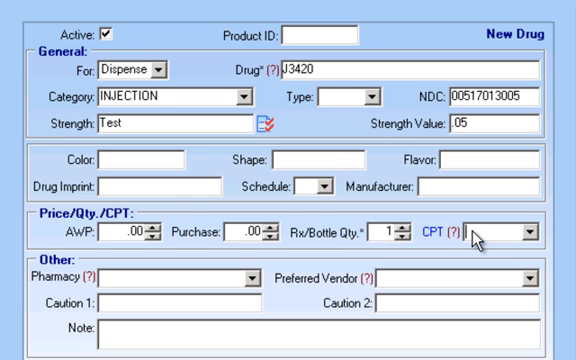
{"action": "type", "text": "J3420"}
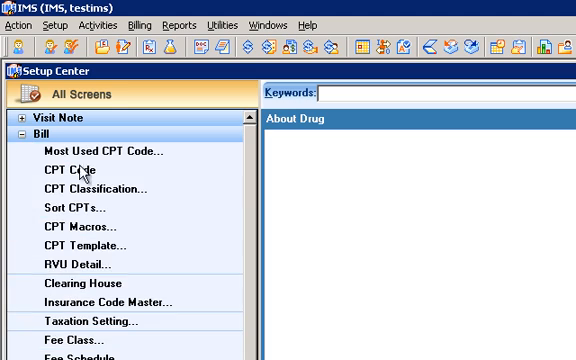
Search the billing CPT Code setup for code J3420.
{"action": "left_click", "coordinate": [62, 168]}
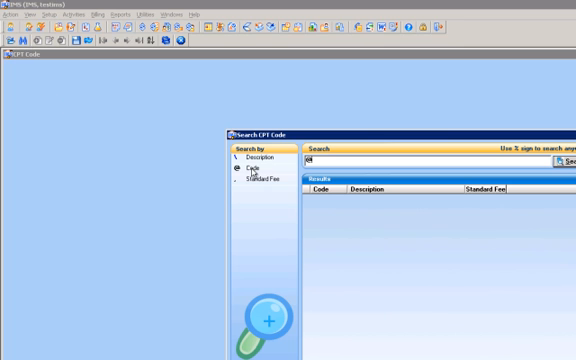
{"action": "type", "text": "J3420"}
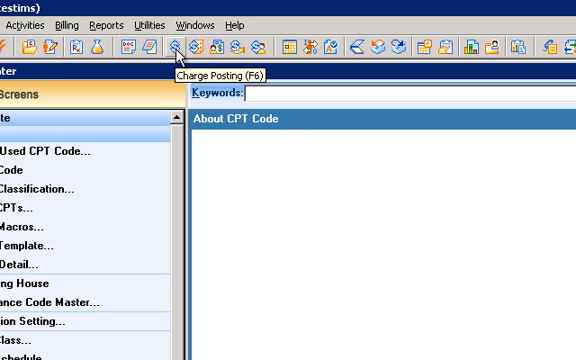
{"action": "mouse_move", "coordinate": [352, 226]}
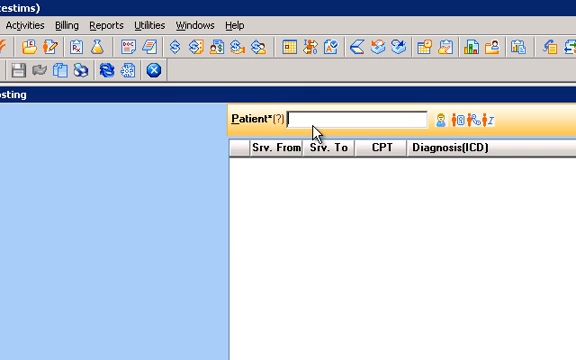
Create a charge posting for a Medicare patient with J3420 on its first CPT line.
{"action": "type", "text": "-medicare"}
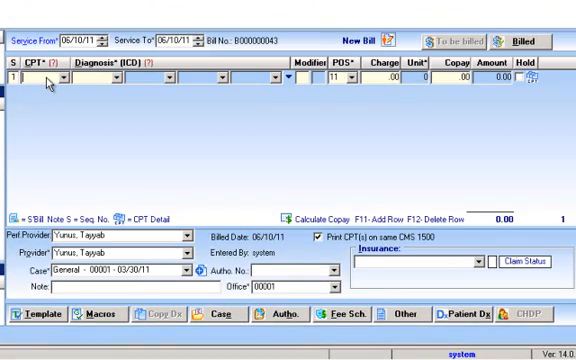
{"action": "type", "text": "J342d"}
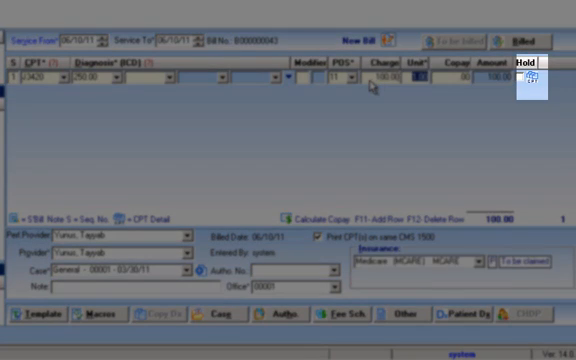
{"action": "mouse_move", "coordinate": [536, 88]}
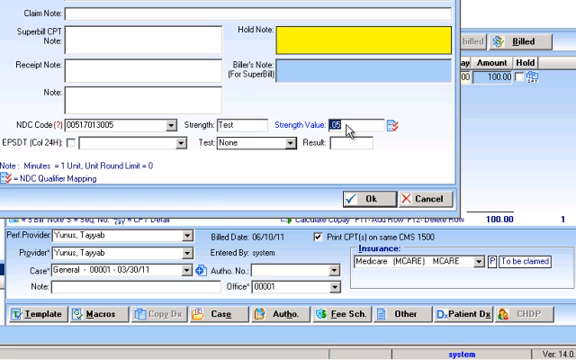
{"action": "mouse_move", "coordinate": [362, 192]}
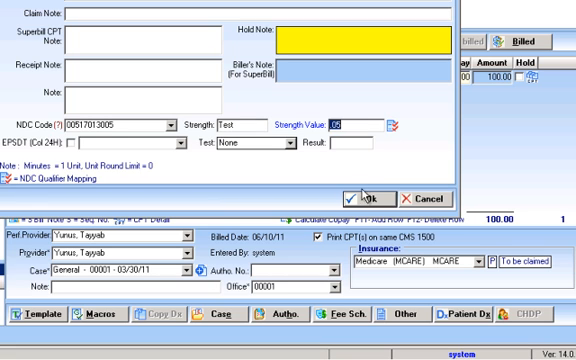